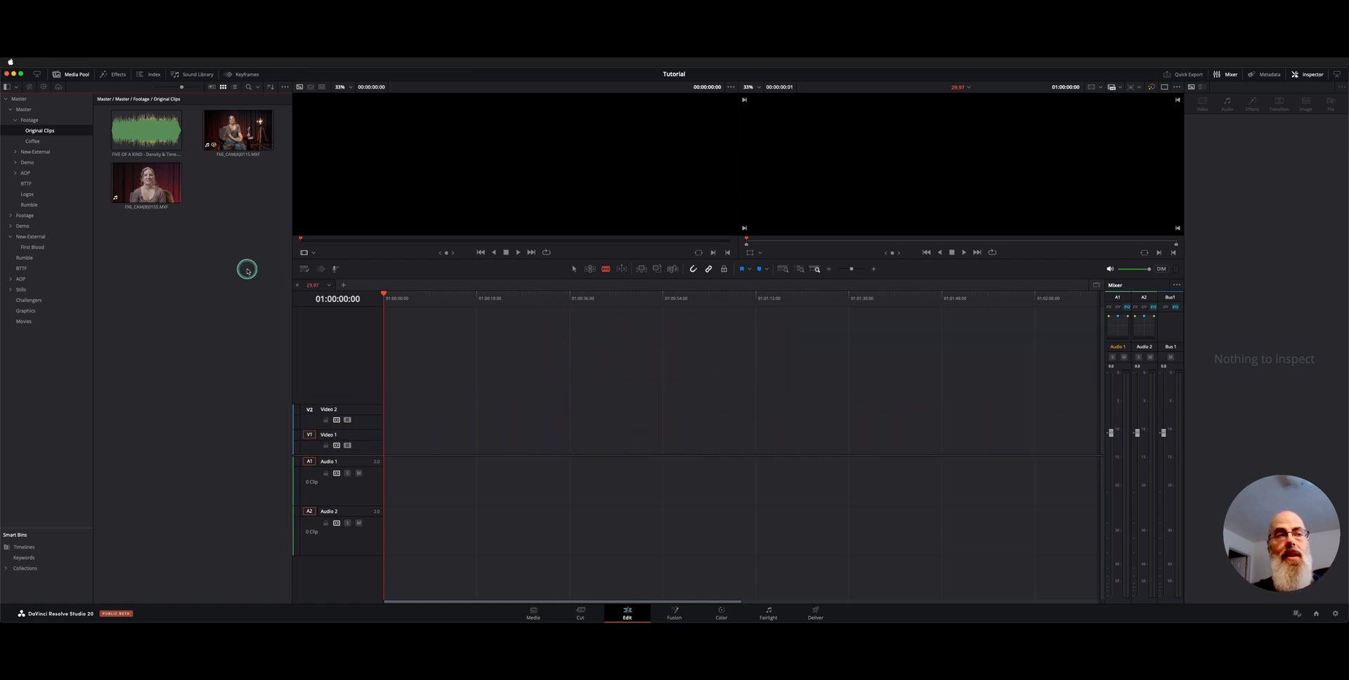
Select the two FX6 camera clips in the Media Pool and bring up their context menu.
left_click(237, 129)
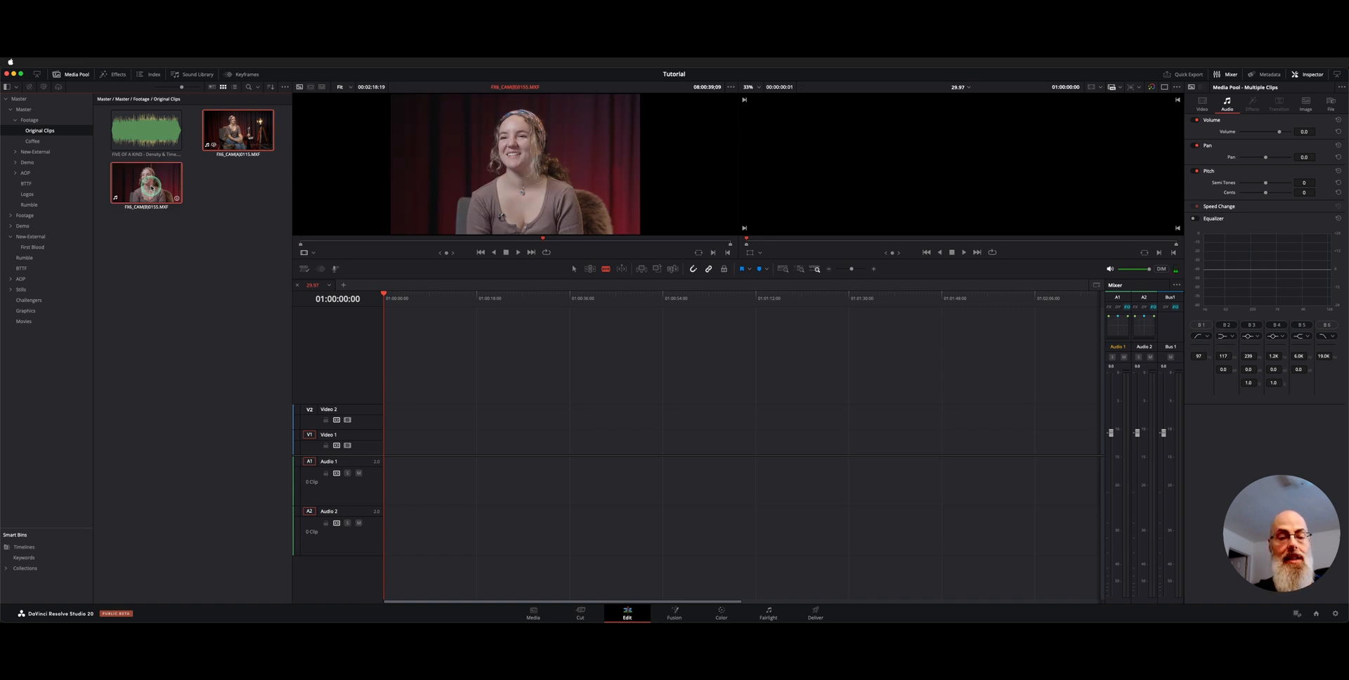
right_click(515, 247)
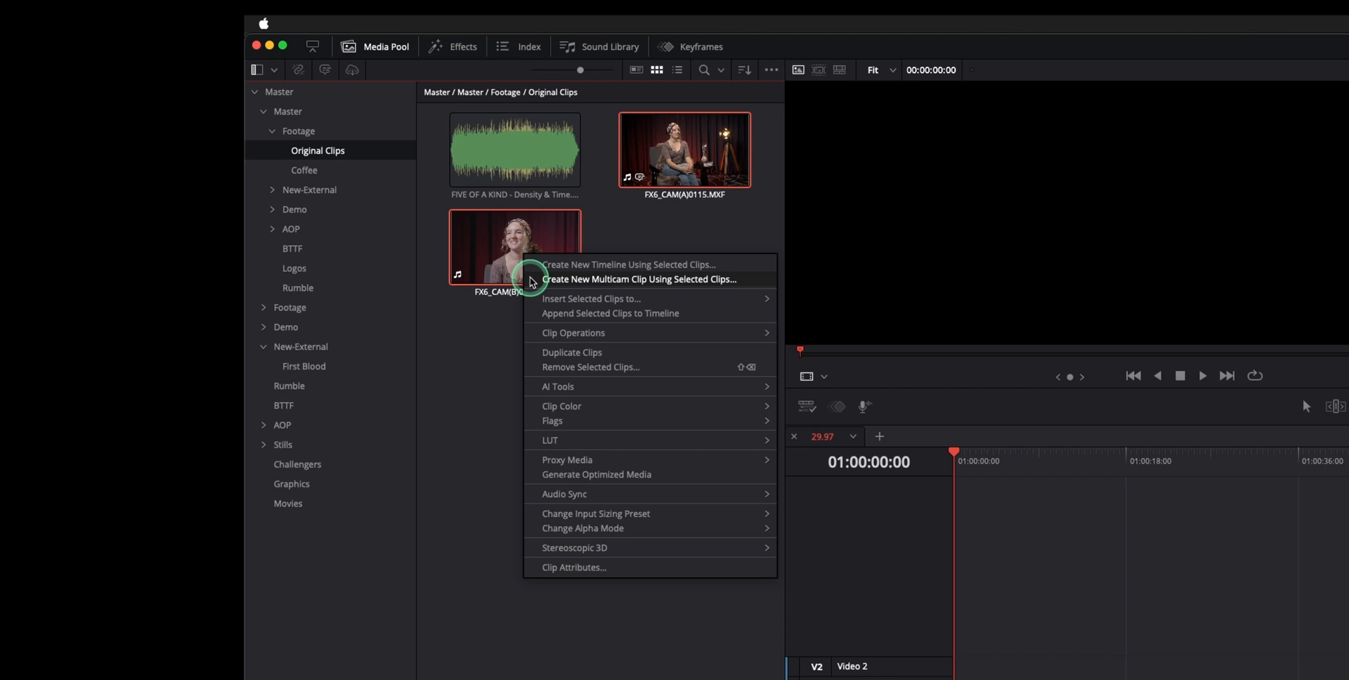
Start a new multicam clip from the selected clips, named 'Multi', with Angle Sync on Sound.
left_click(638, 278)
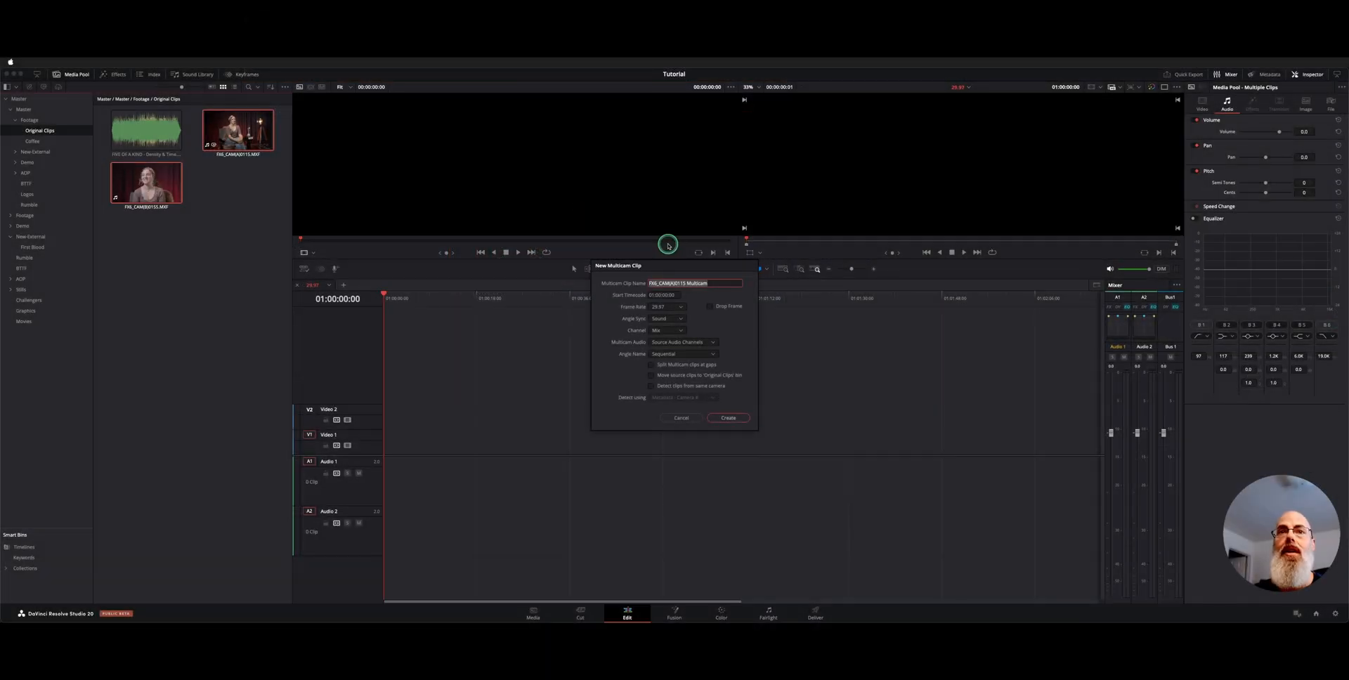
type("Multi")
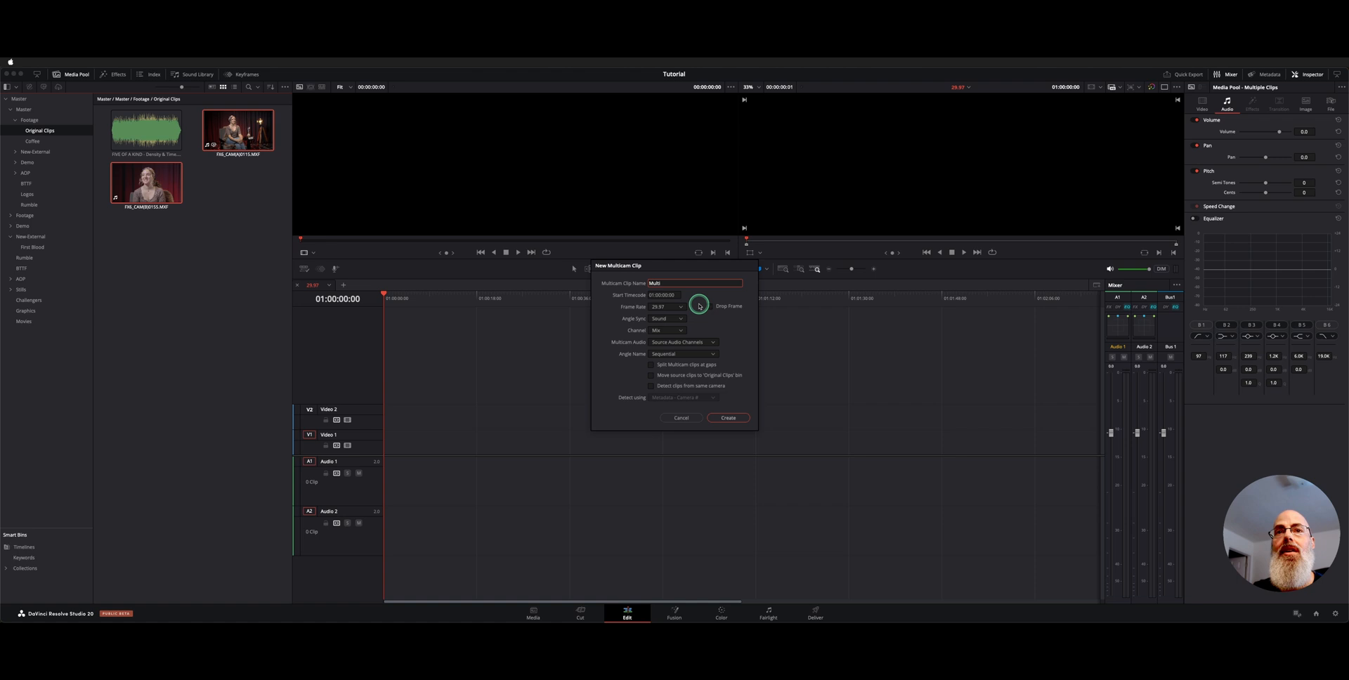
left_click(667, 319)
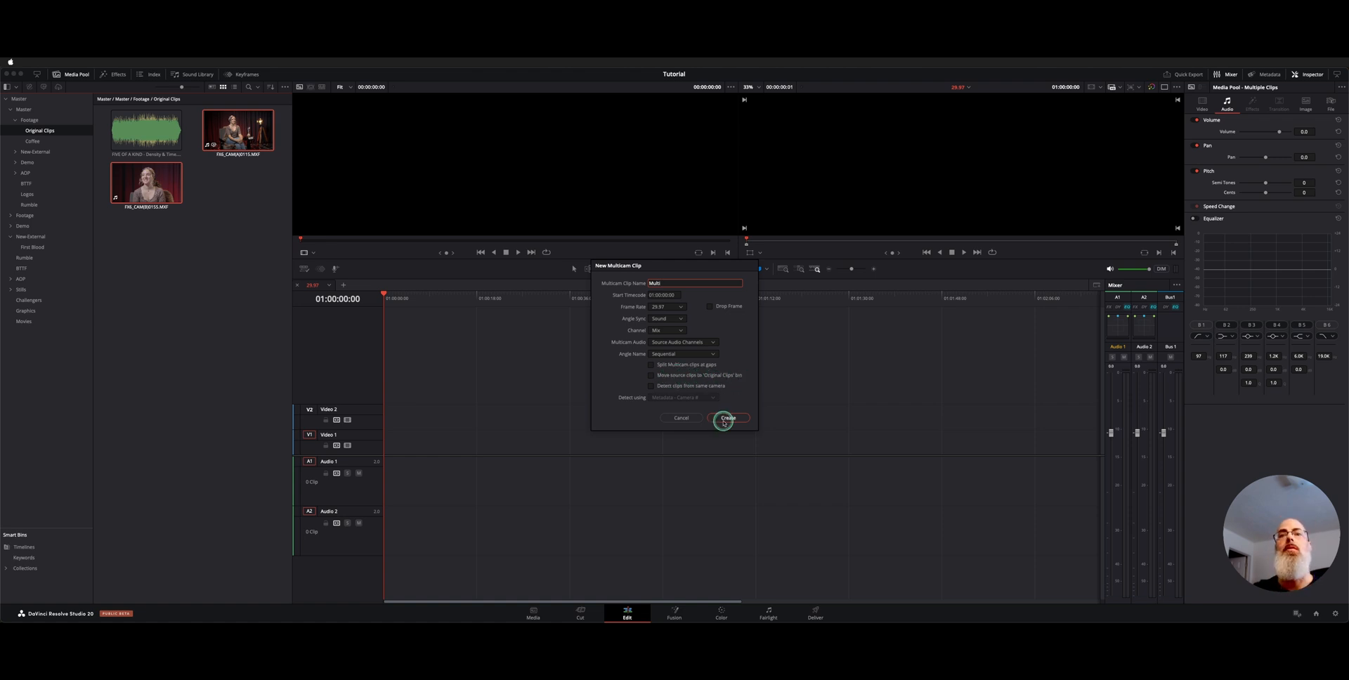
Create the Multi multicam clip and view its two camera angles in the source viewer.
left_click(725, 417)
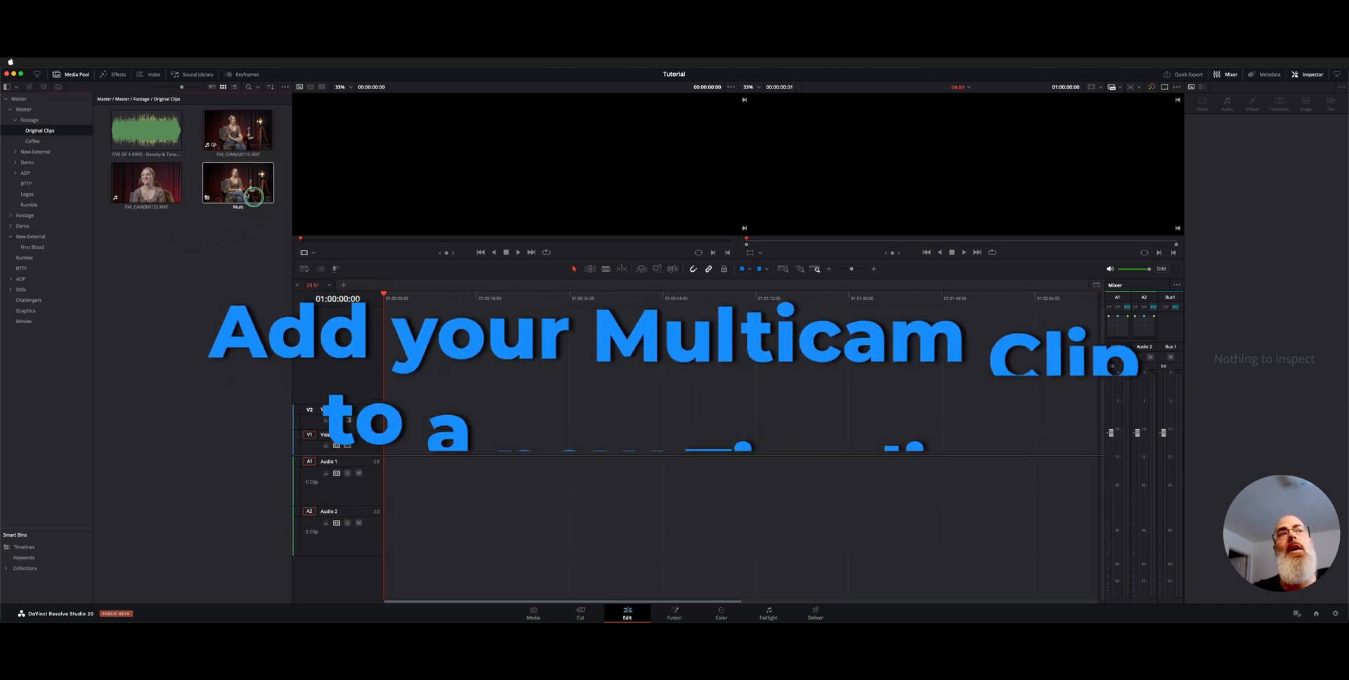
double_click(237, 182)
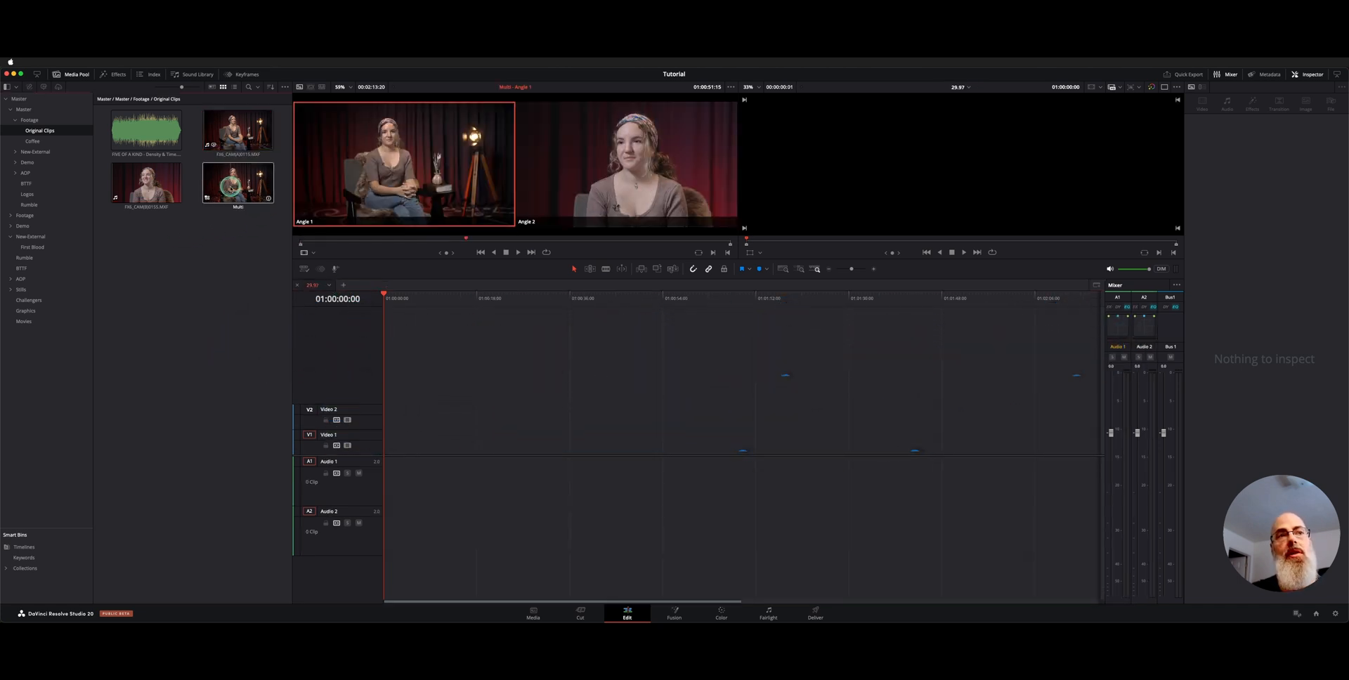
Place the Multi clip on the timeline and bring up its context menu.
left_click_drag(237, 180, 523, 410)
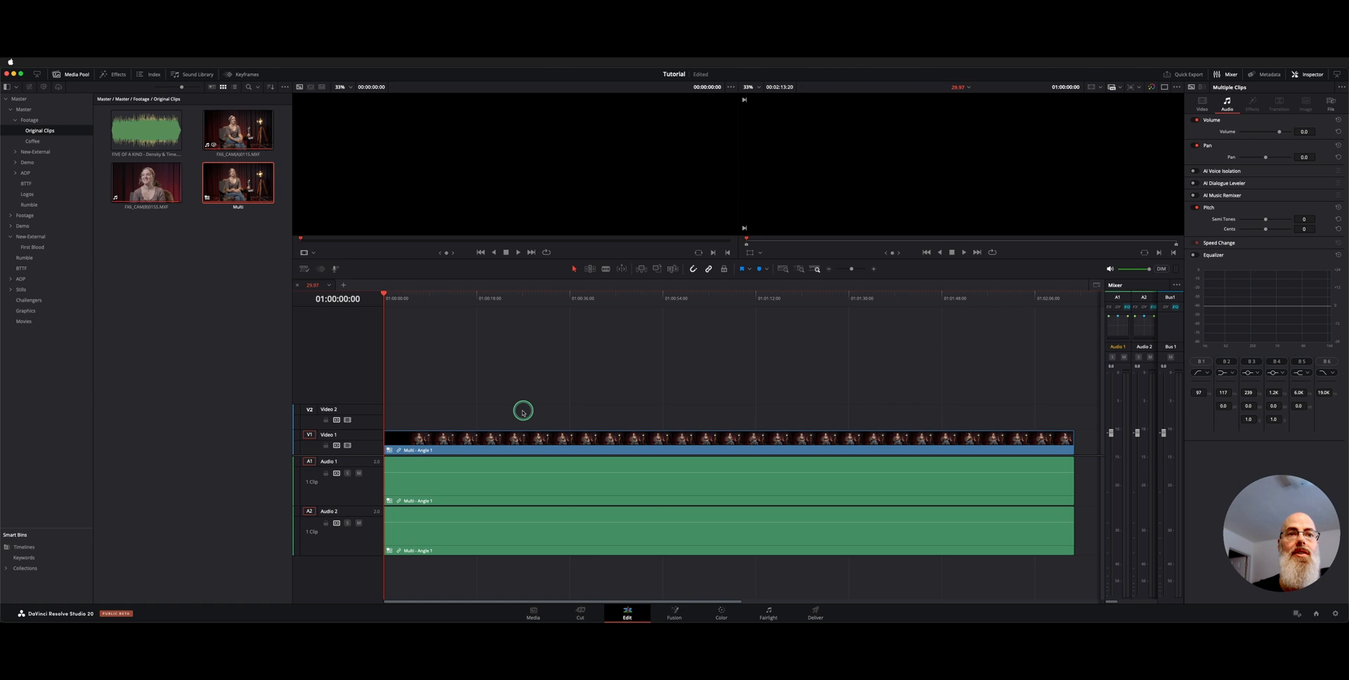
left_click(454, 305)
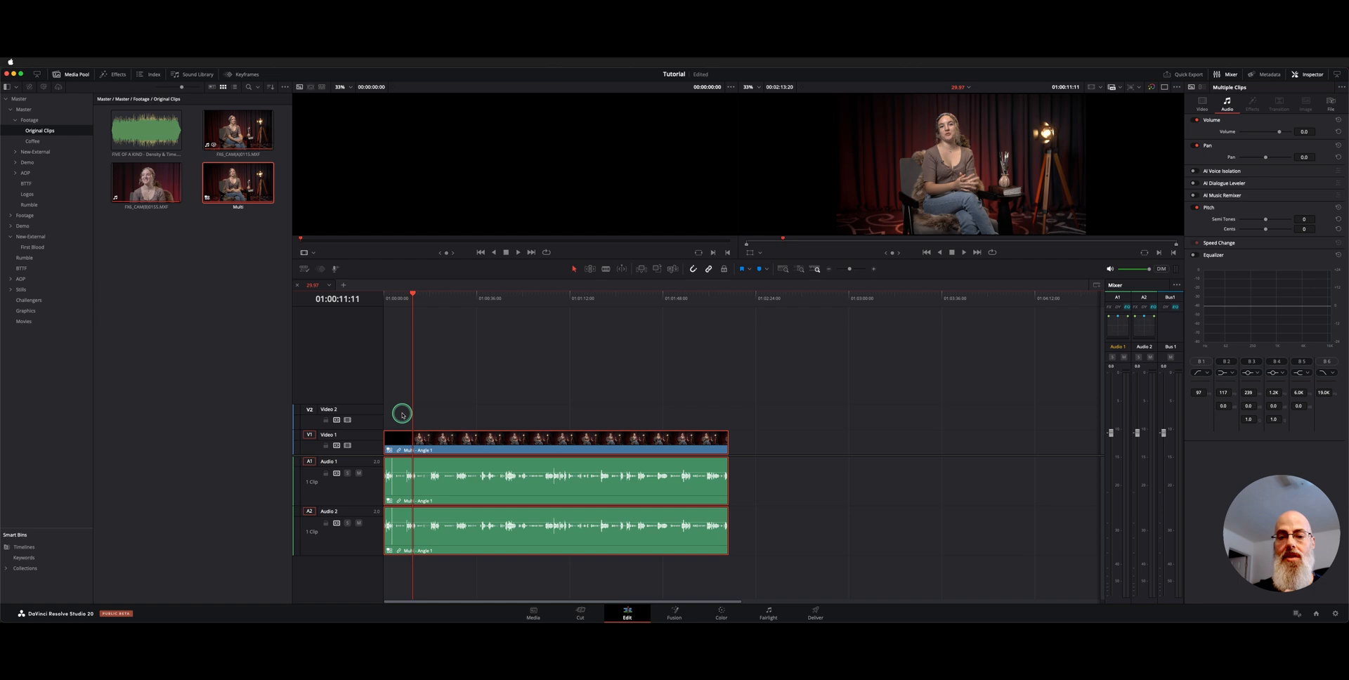
mouse_move(436, 449)
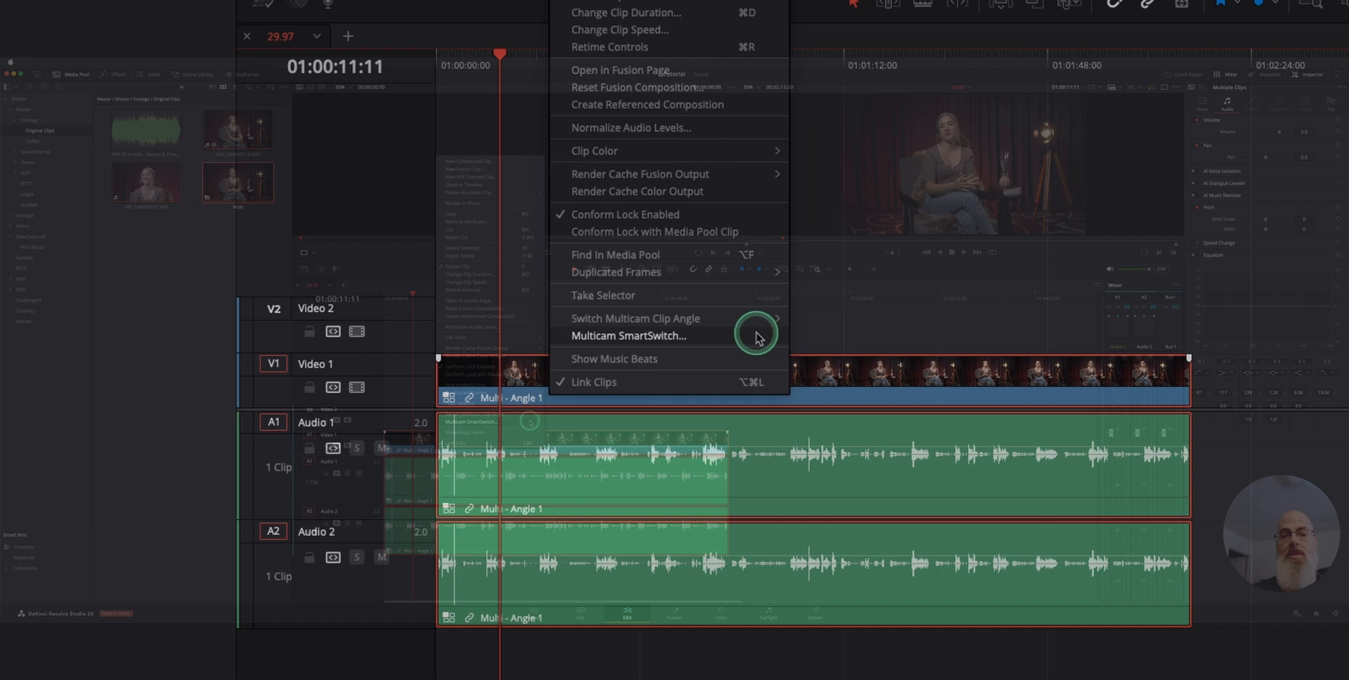
Run Multicam SmartSwitch analysis on Multi with Wide Angle None and a Quality option chosen.
left_click(628, 336)
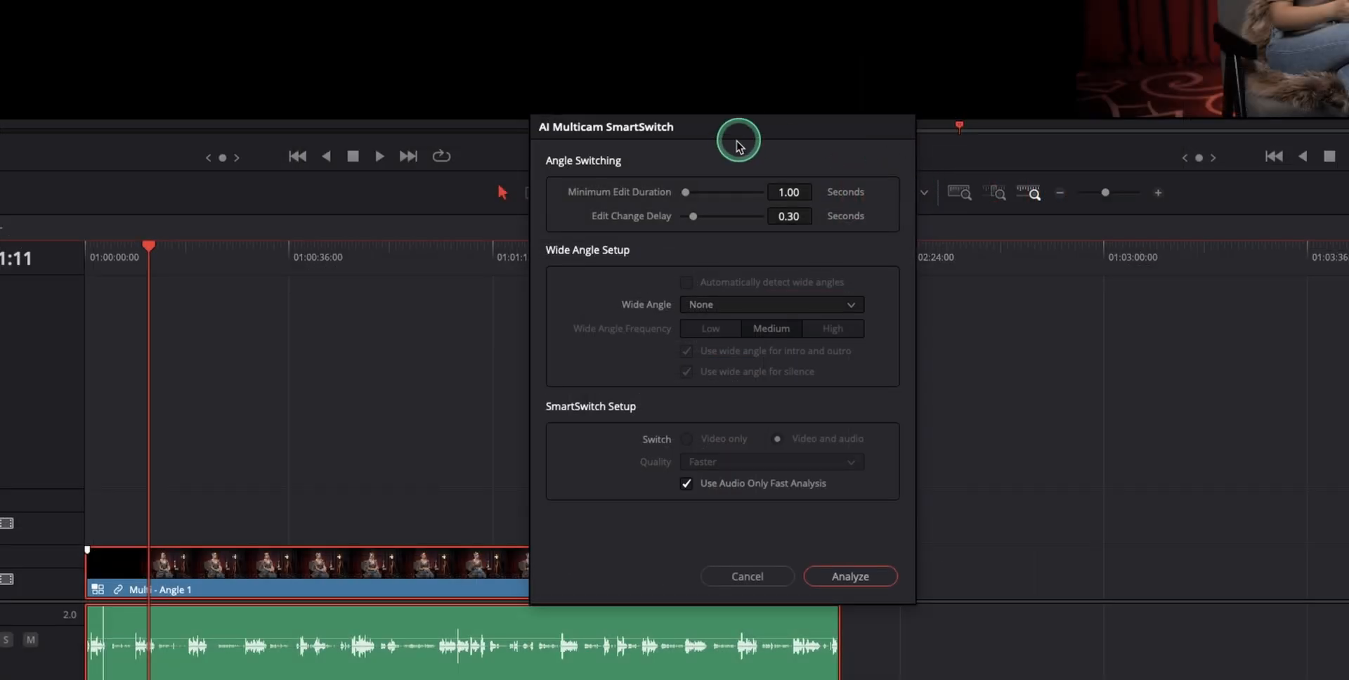
mouse_move(631, 180)
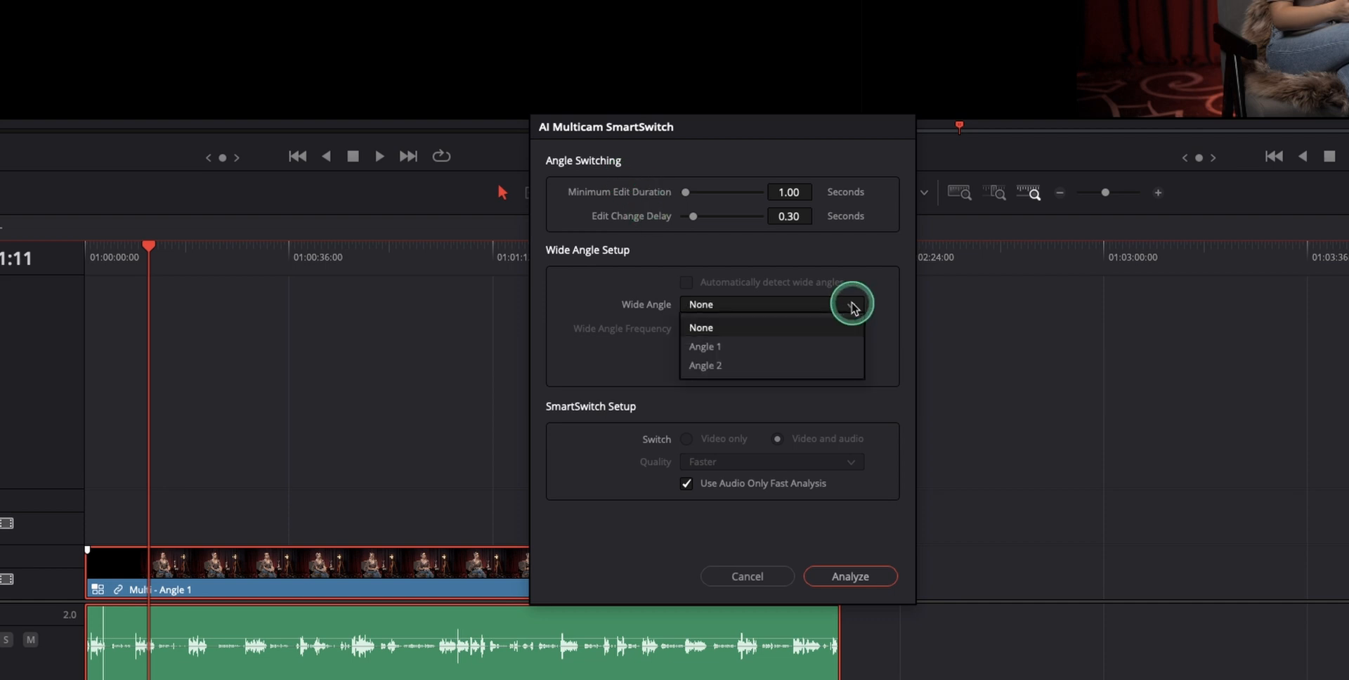
left_click(700, 327)
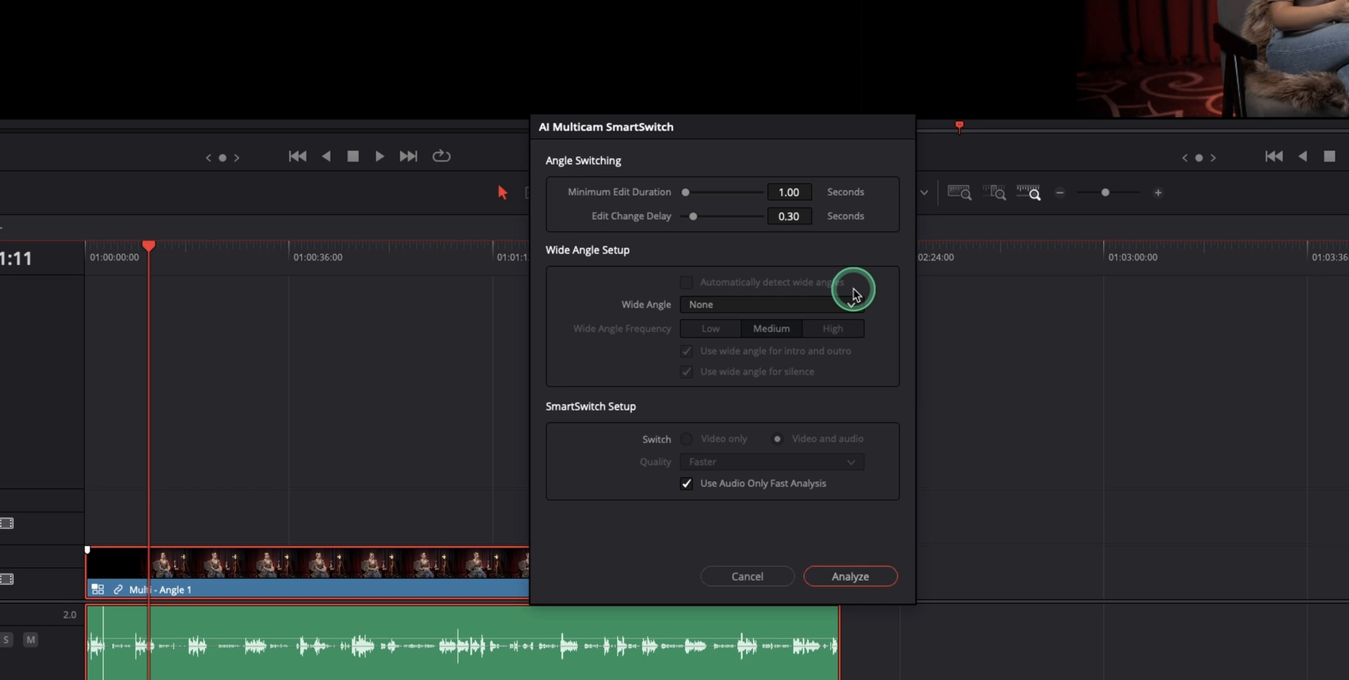
mouse_move(844, 367)
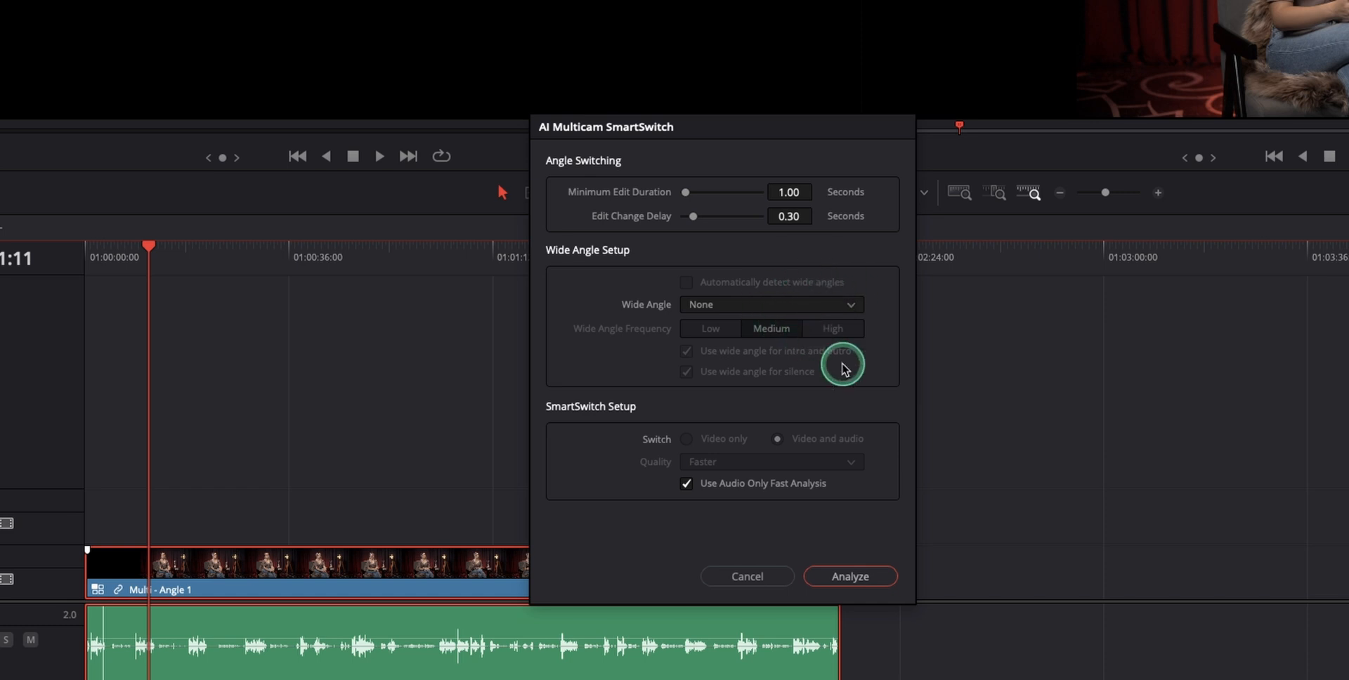
mouse_move(695, 475)
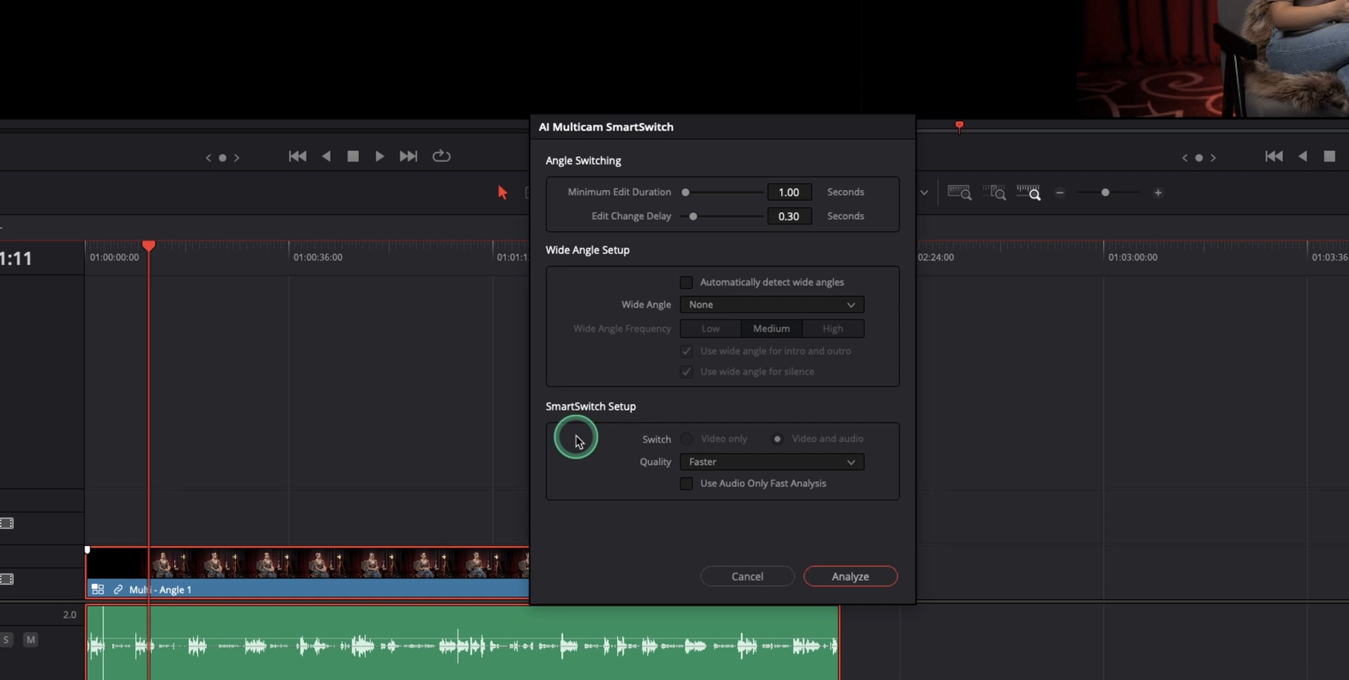
left_click(770, 463)
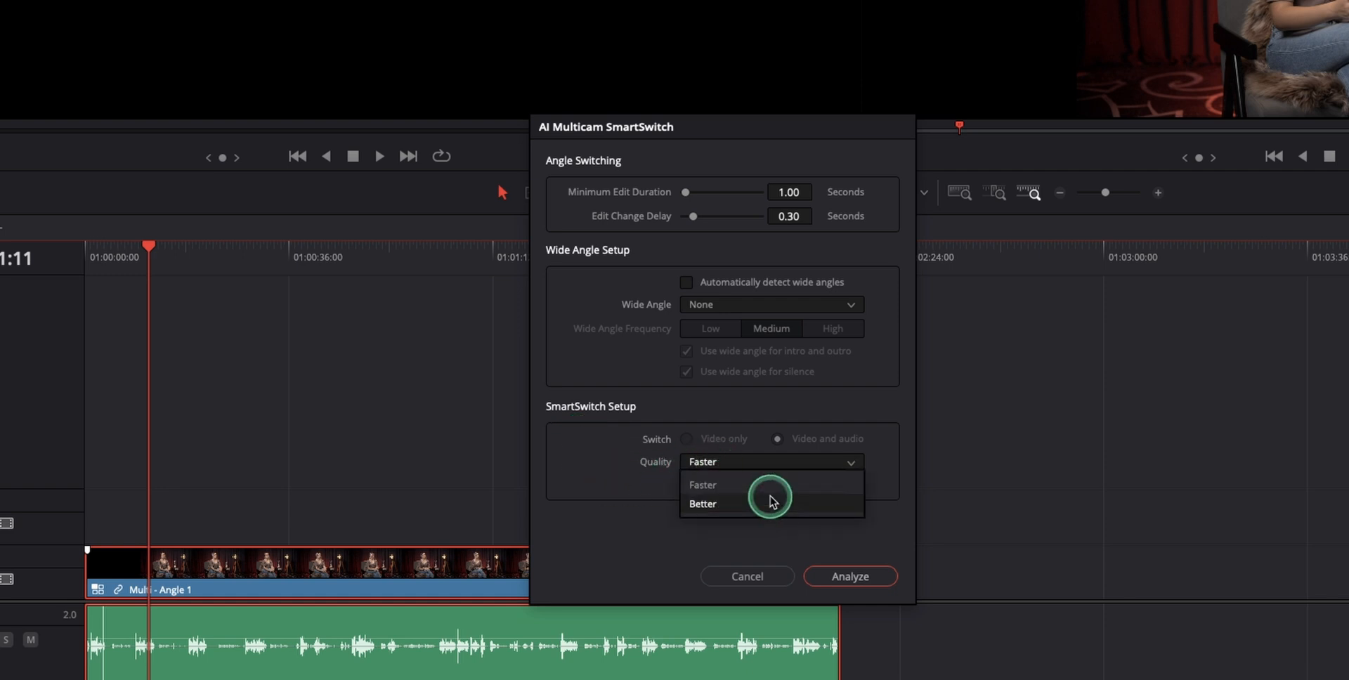
left_click(701, 483)
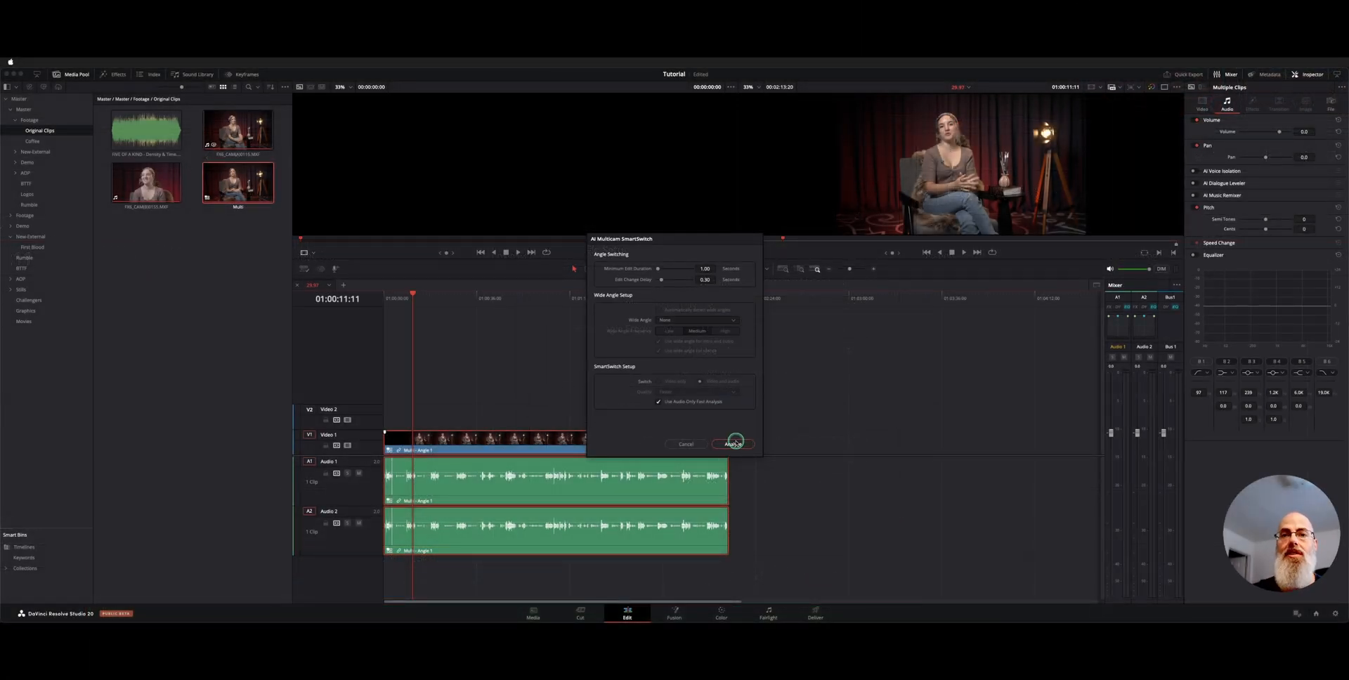
left_click(733, 444)
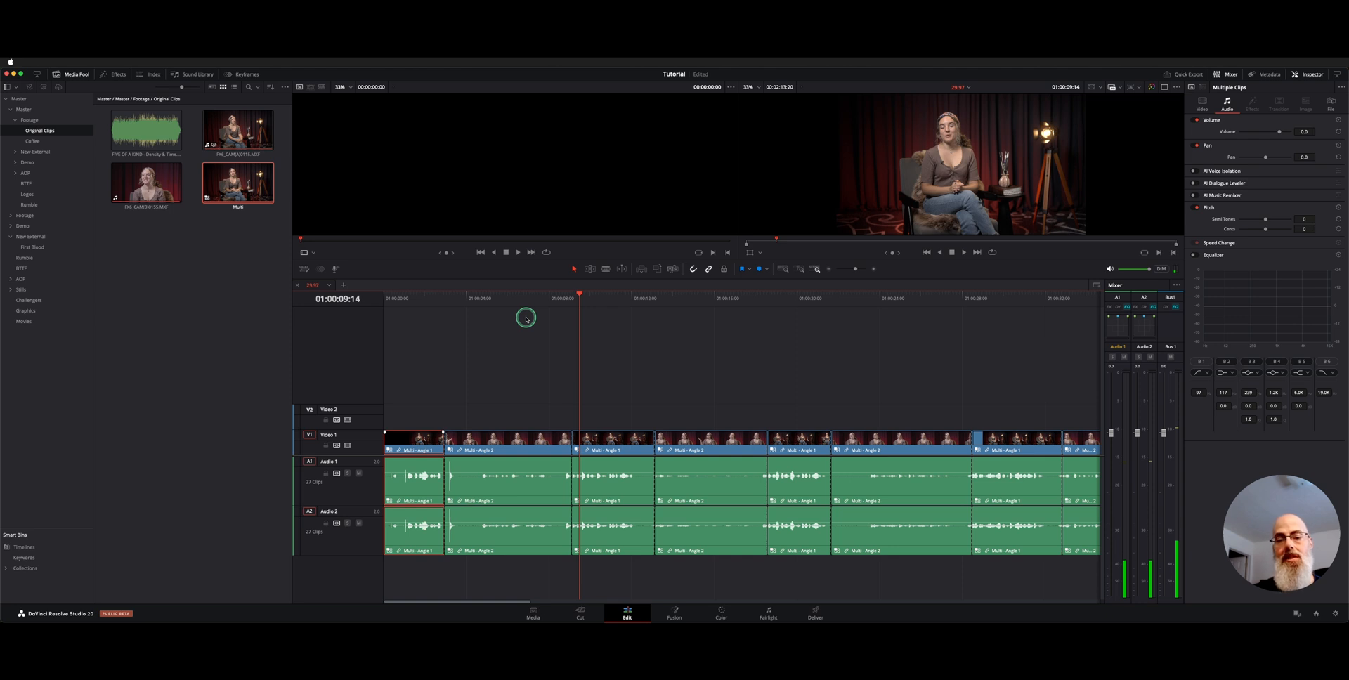
mouse_move(476, 294)
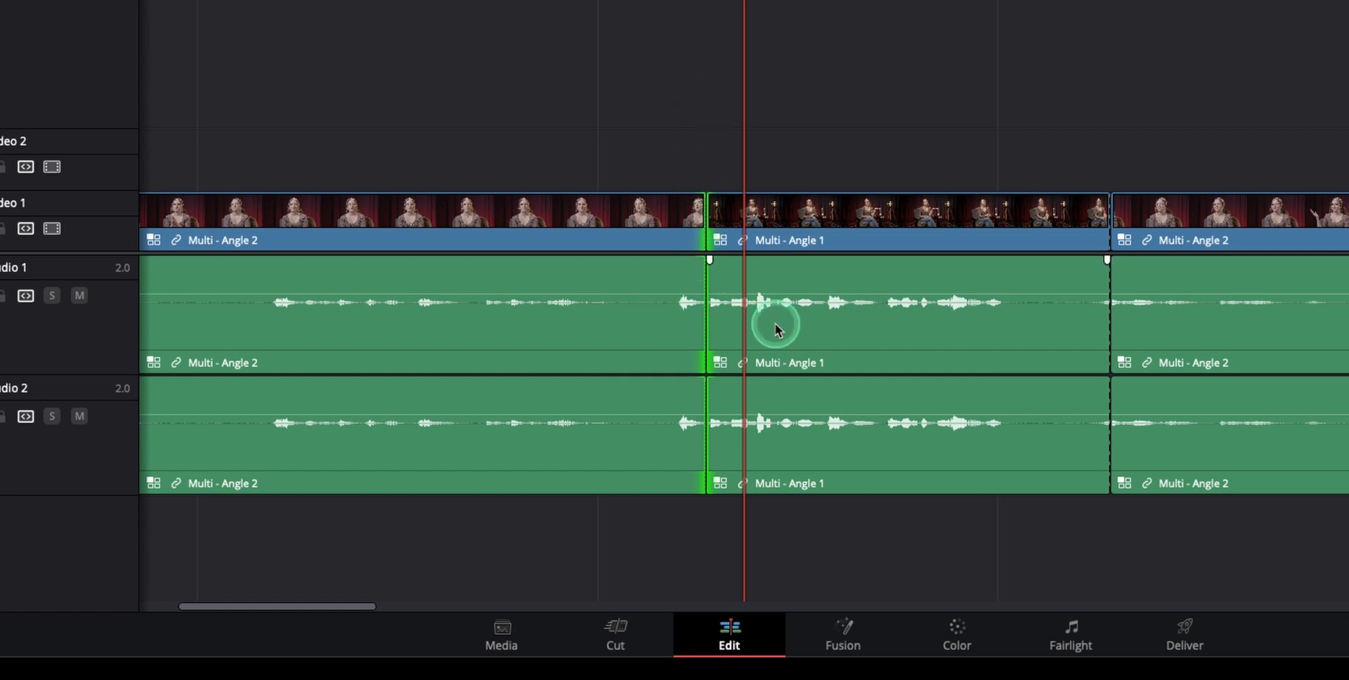
mouse_move(650, 133)
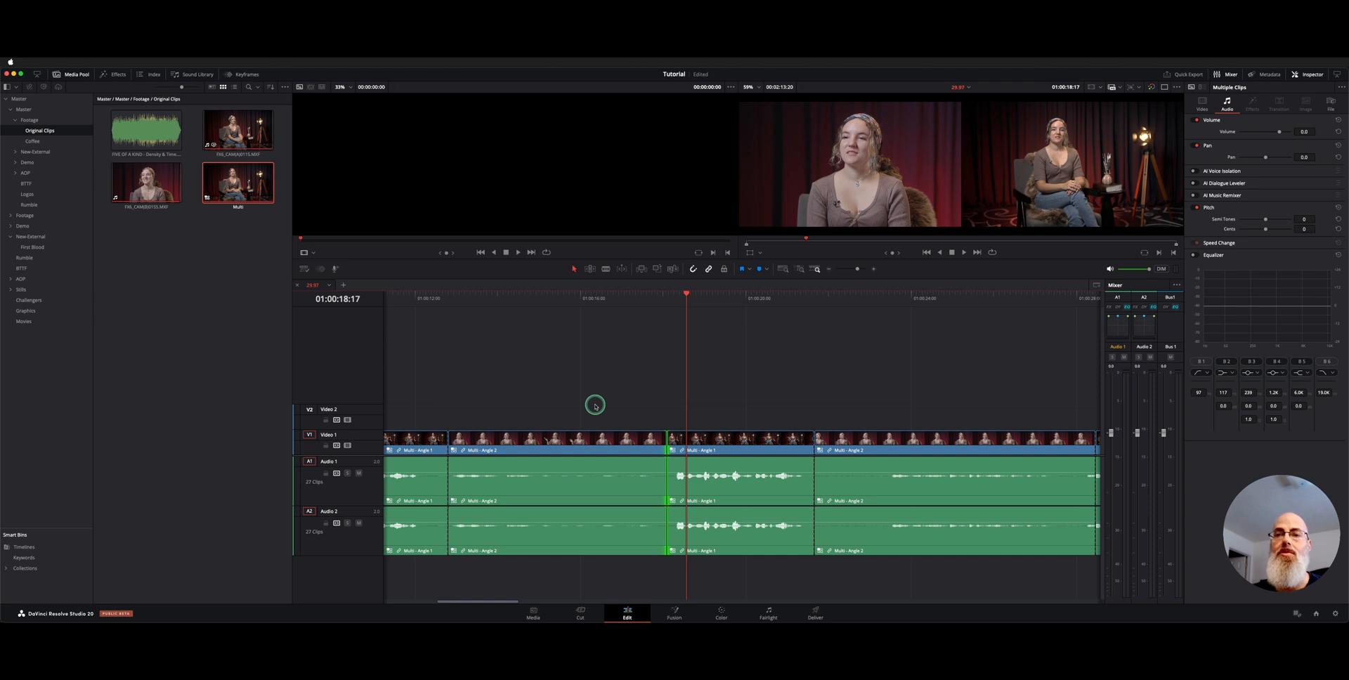
mouse_move(609, 309)
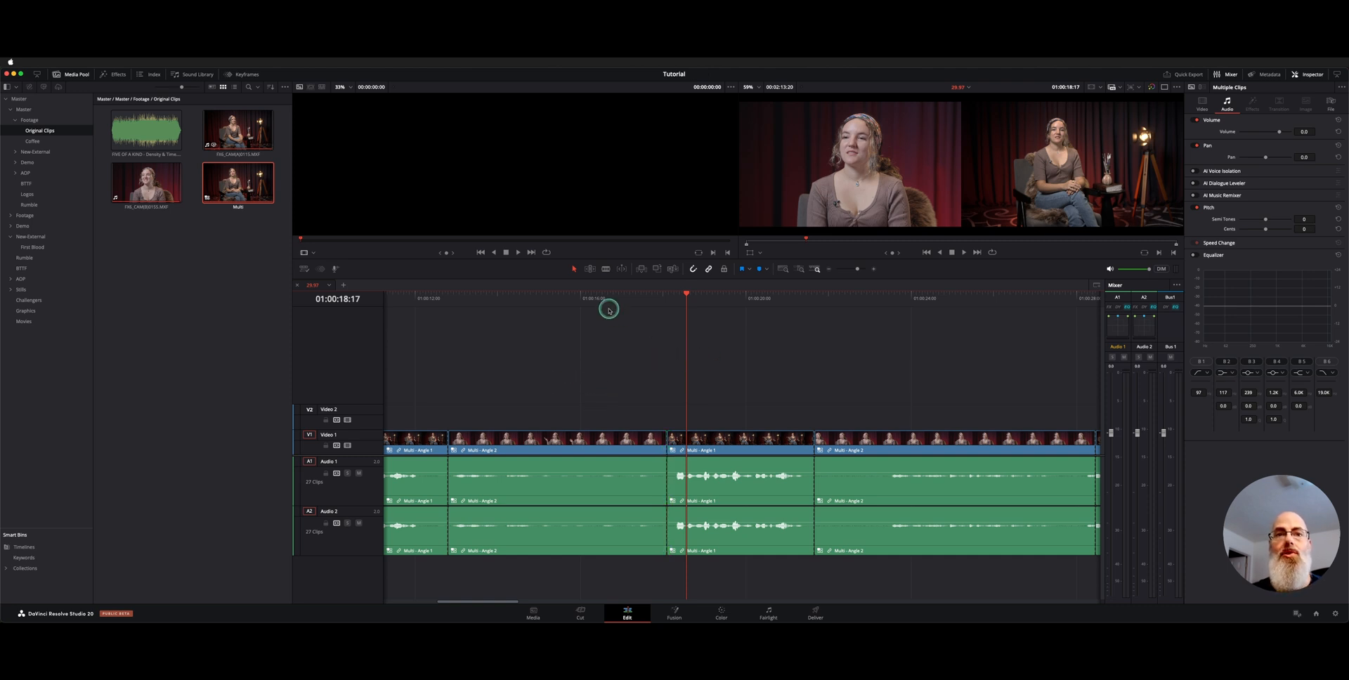